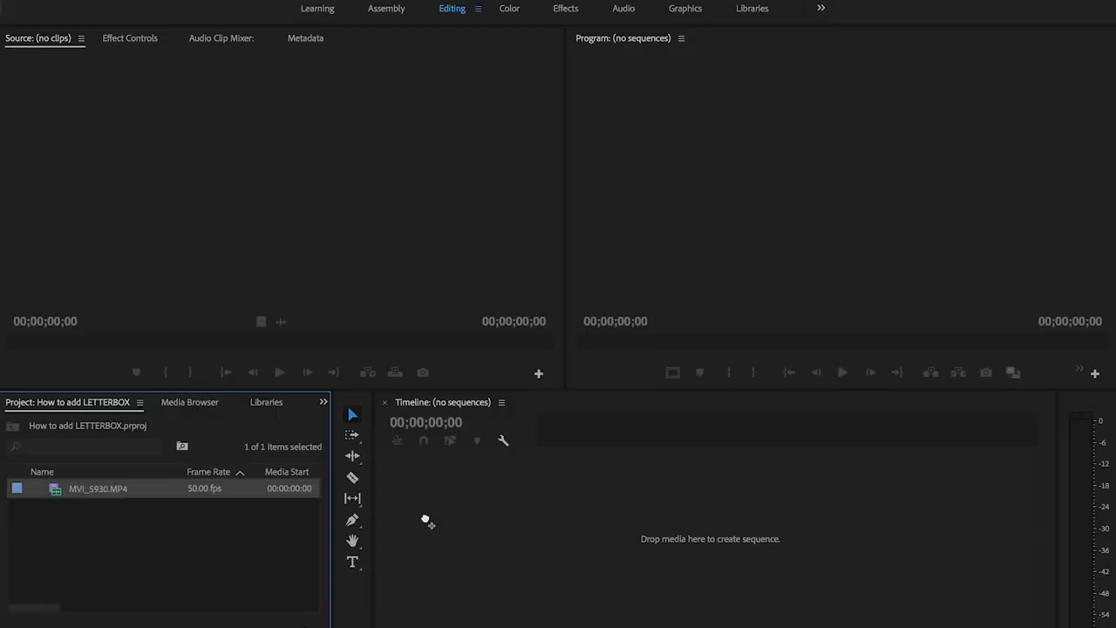
Step: Drop MVI_5930.MP4 onto the empty timeline, creating the MVI_5930 sequence
drag(97, 488, 636, 537)
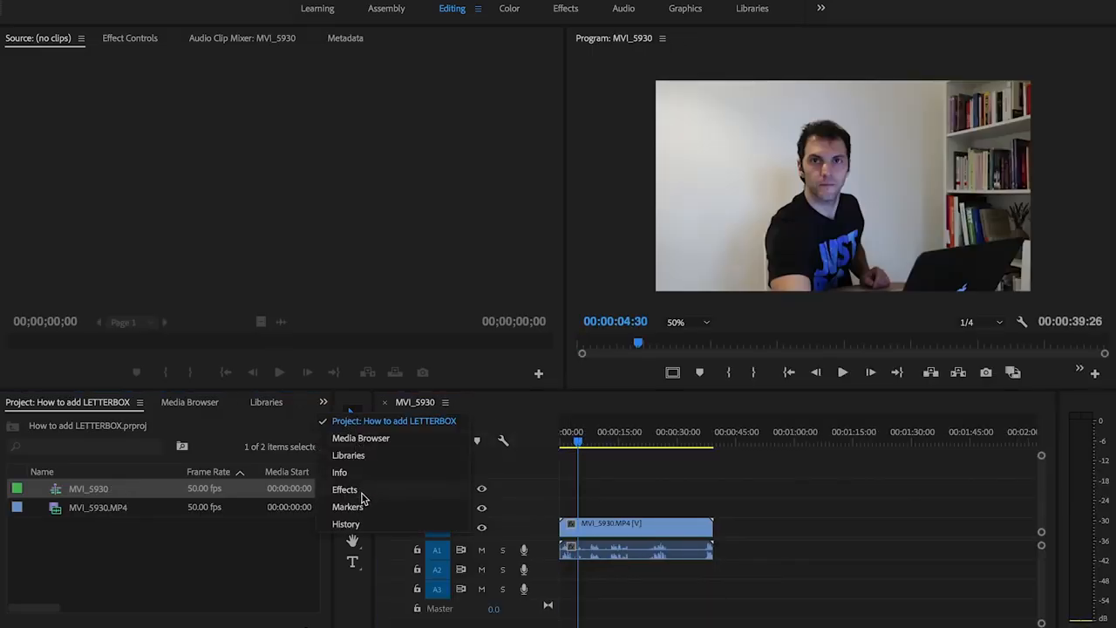
Step: Browse the Effects panel's Video Effects down to the Transform group listing Crop
click(345, 488)
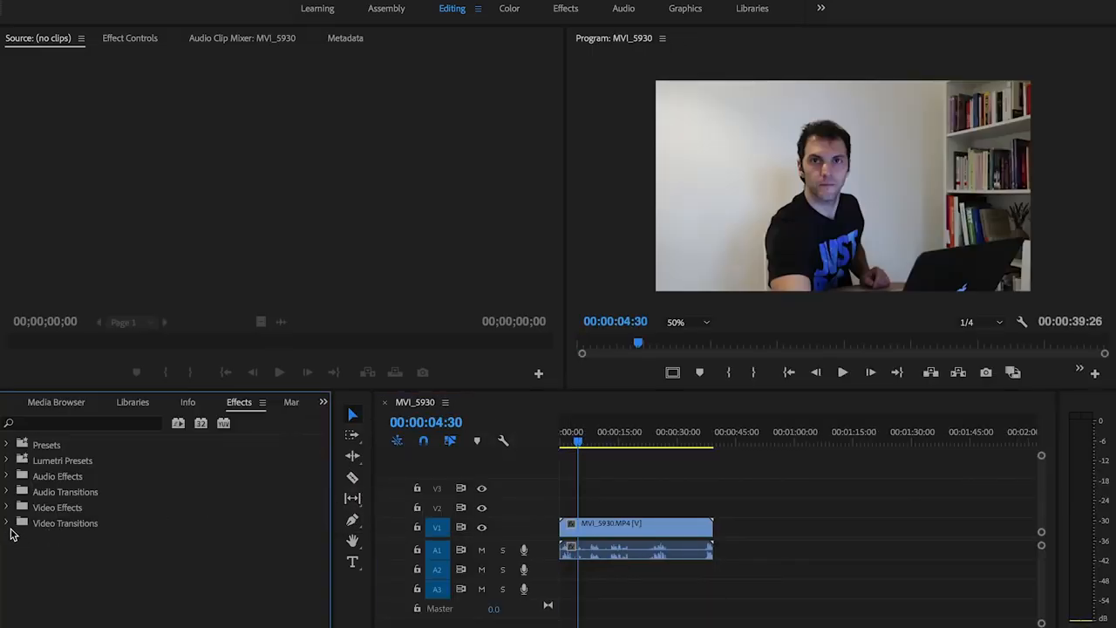
click(7, 505)
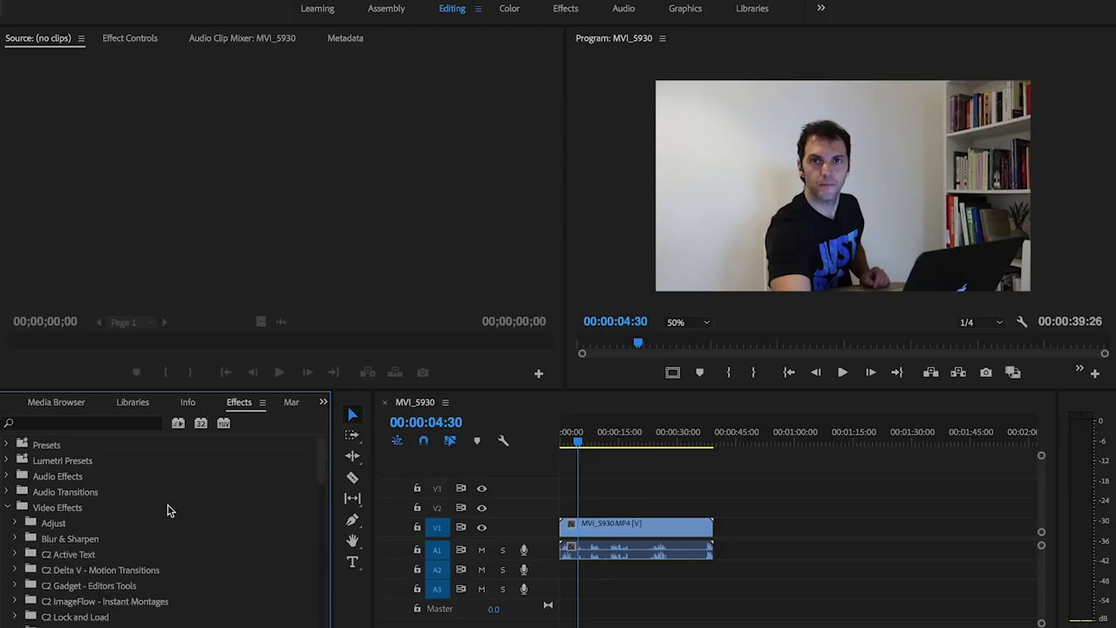
scroll(down, 3)
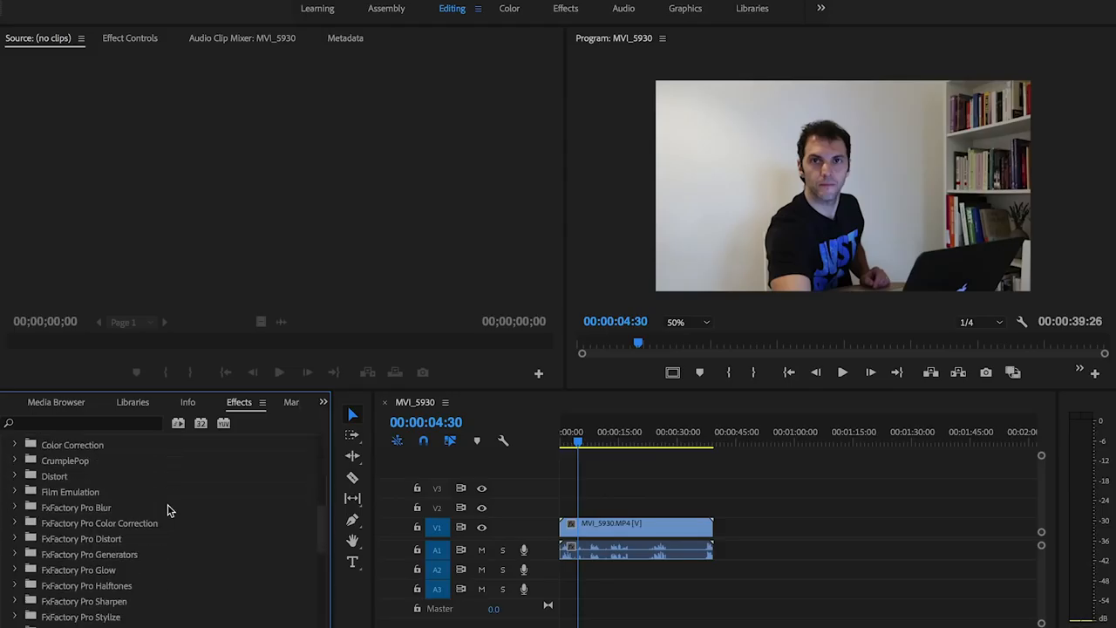
scroll(down, 3)
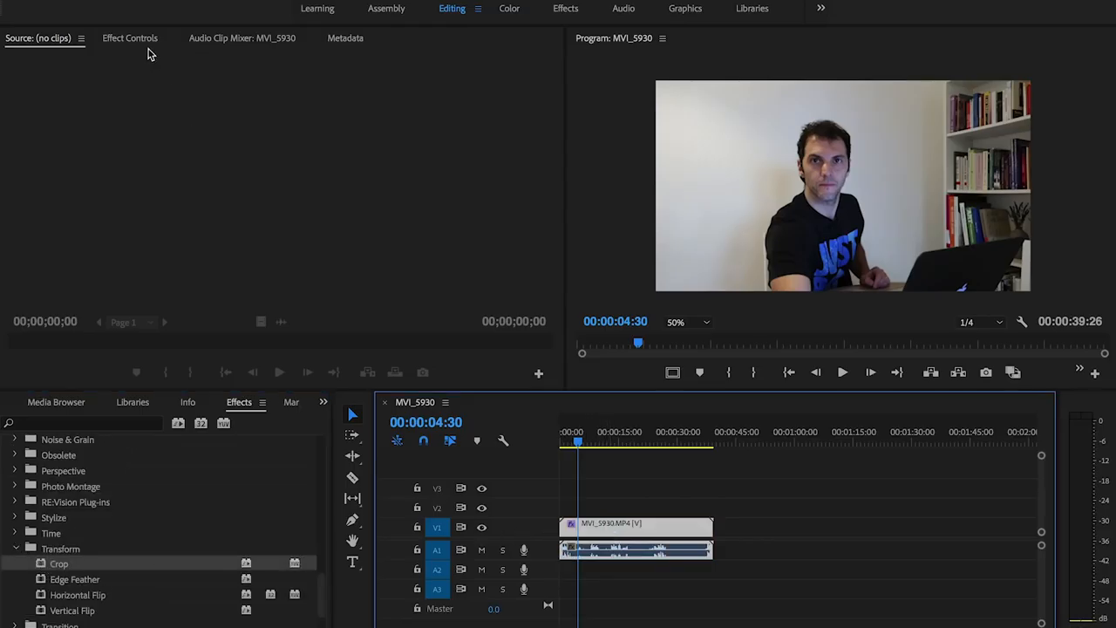
Step: Set the clip's Crop Top and Bottom to 12% in Effect Controls for letterbox bars, then play it
click(129, 38)
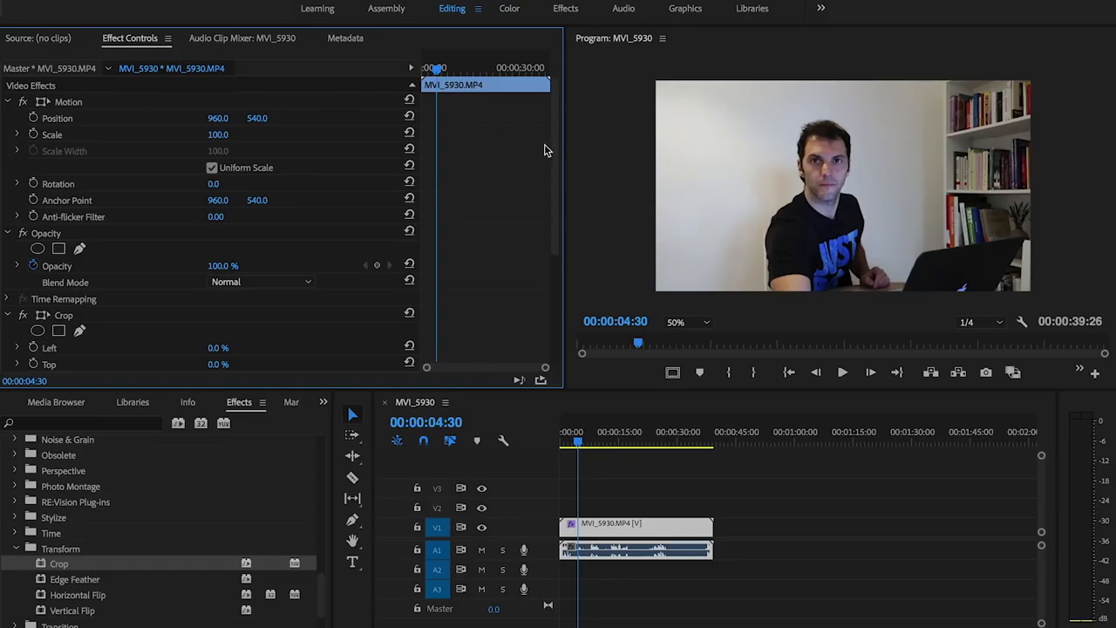
scroll(down, 3)
text(12)
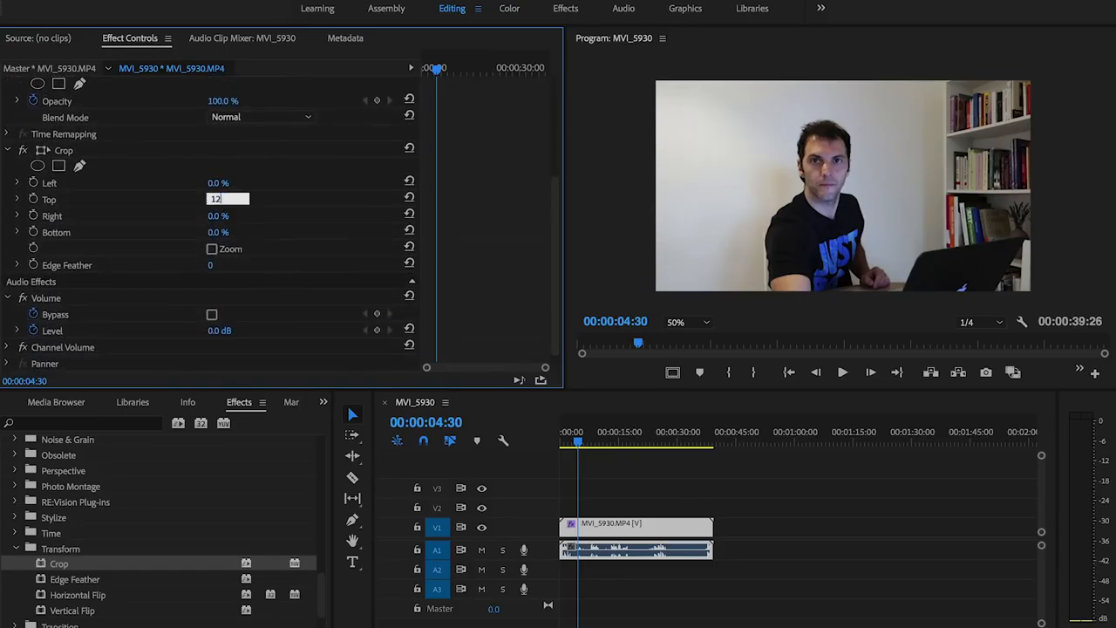
key(Return)
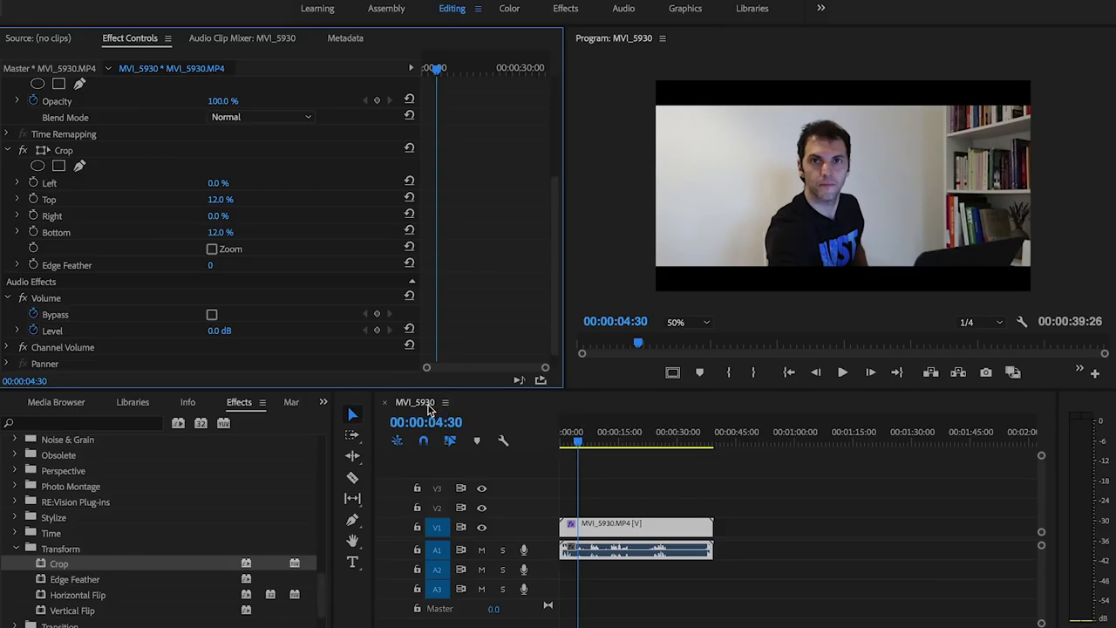
click(842, 374)
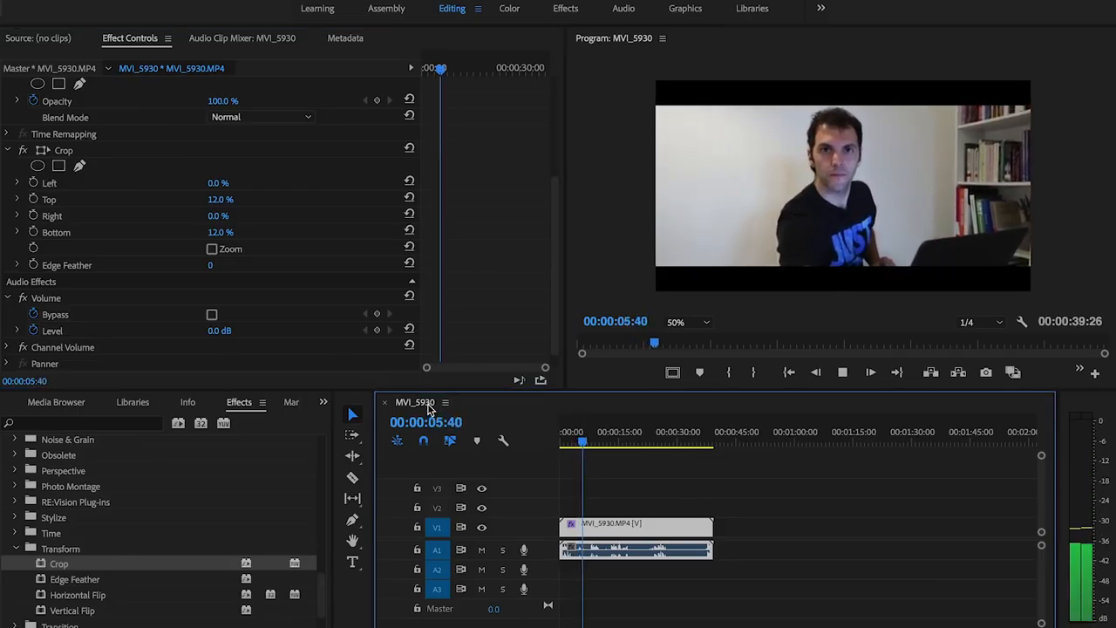